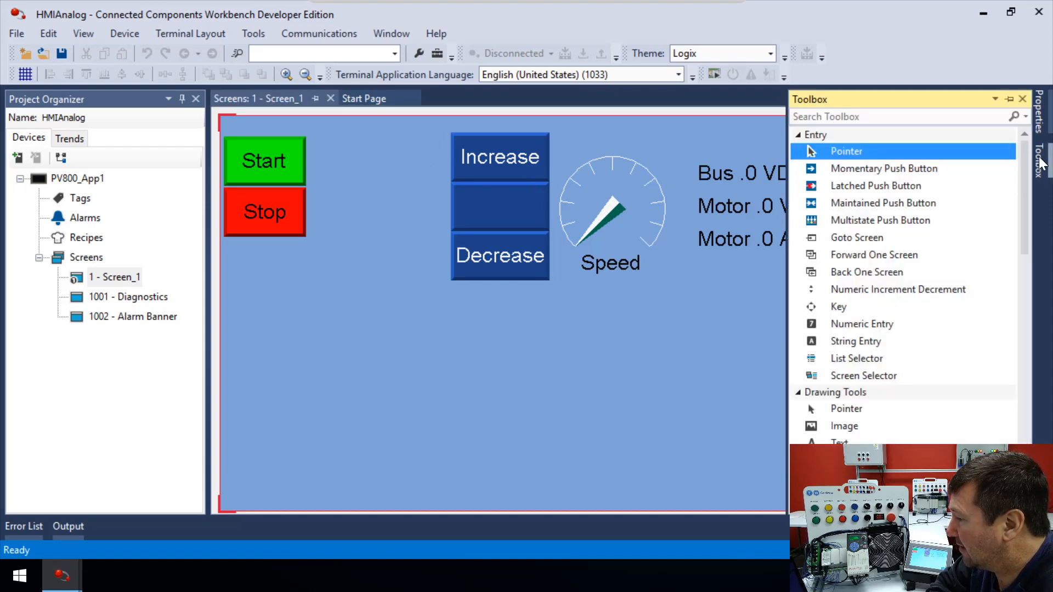
Select the new trend chart spanning the lower screen and send it behind the other objects.
scroll(down, 3)
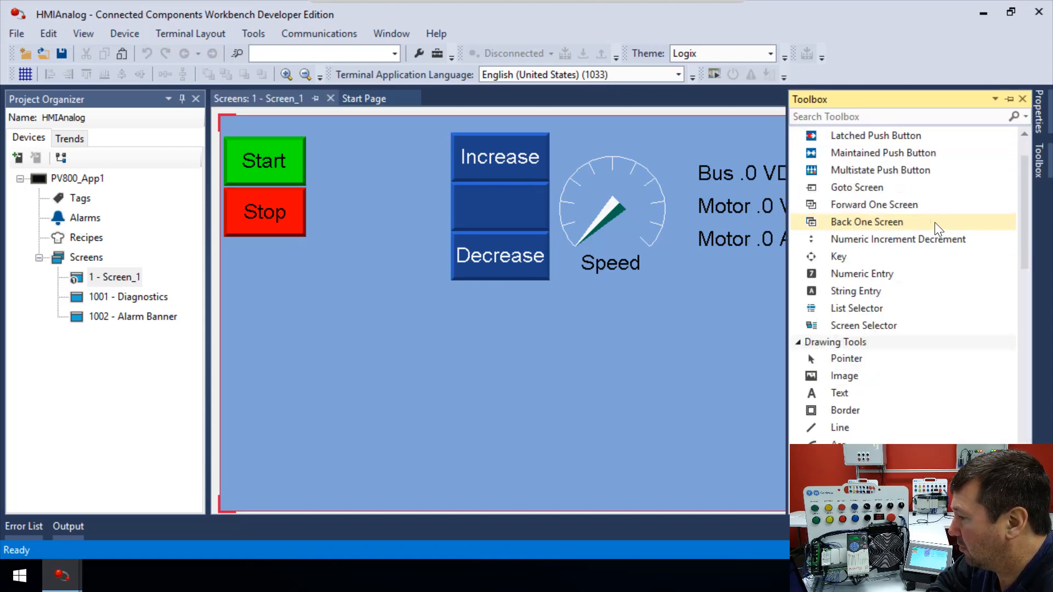
scroll(down, 3)
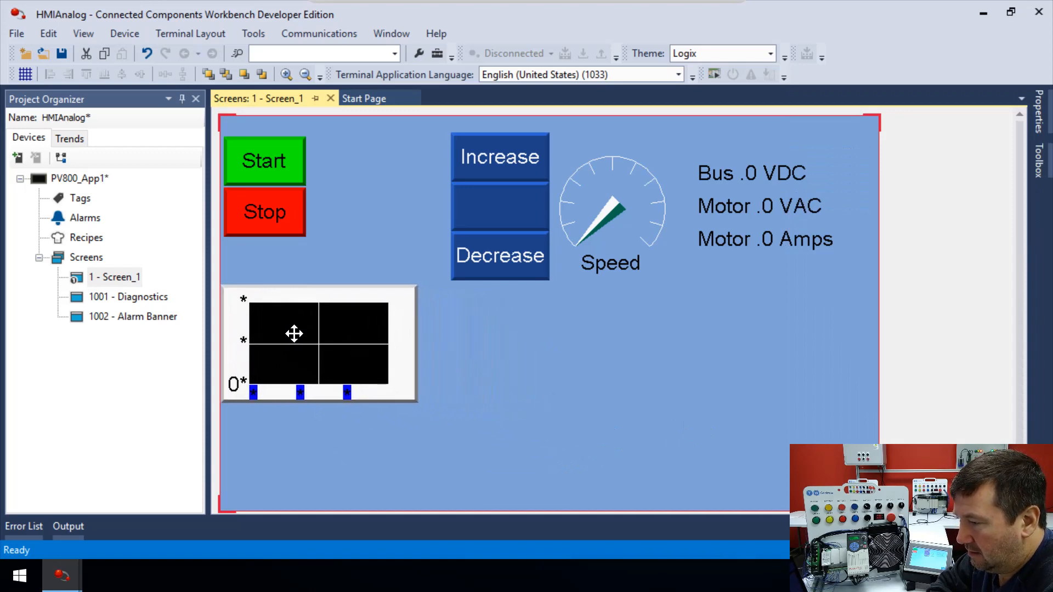
click(319, 346)
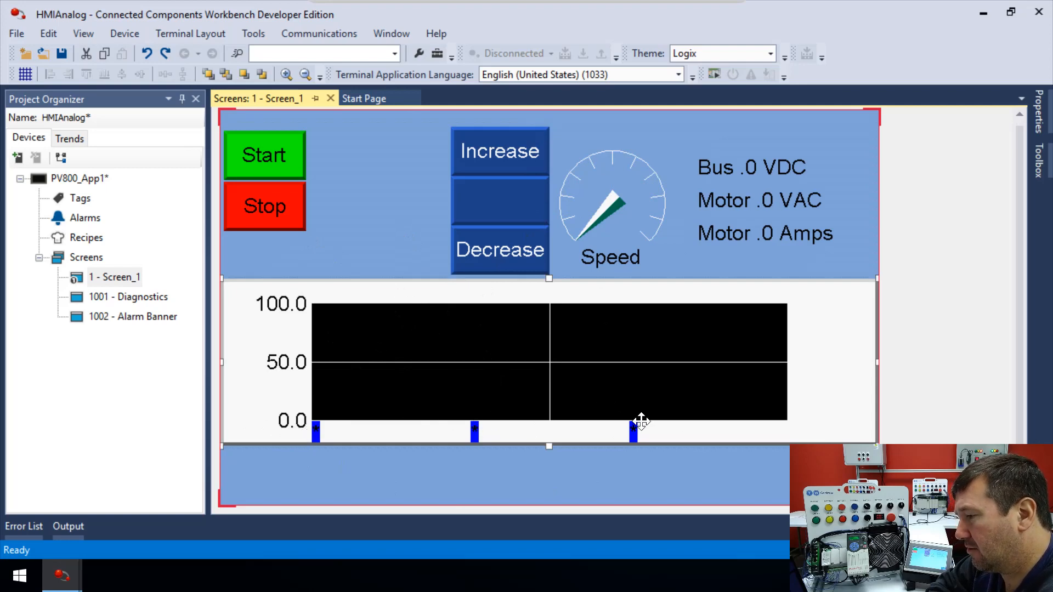
mouse_move(549, 281)
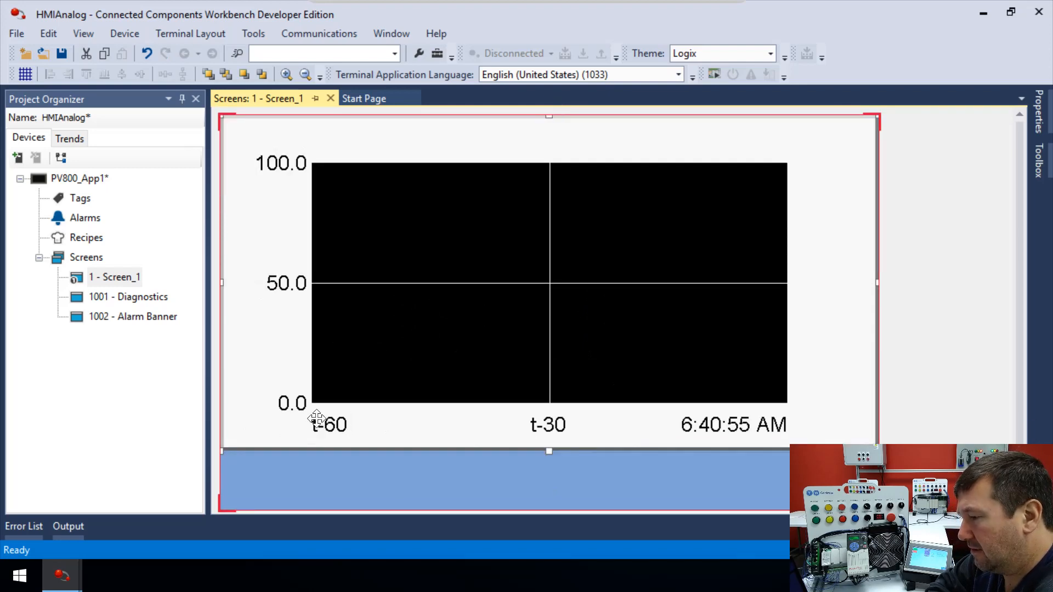
mouse_move(227, 74)
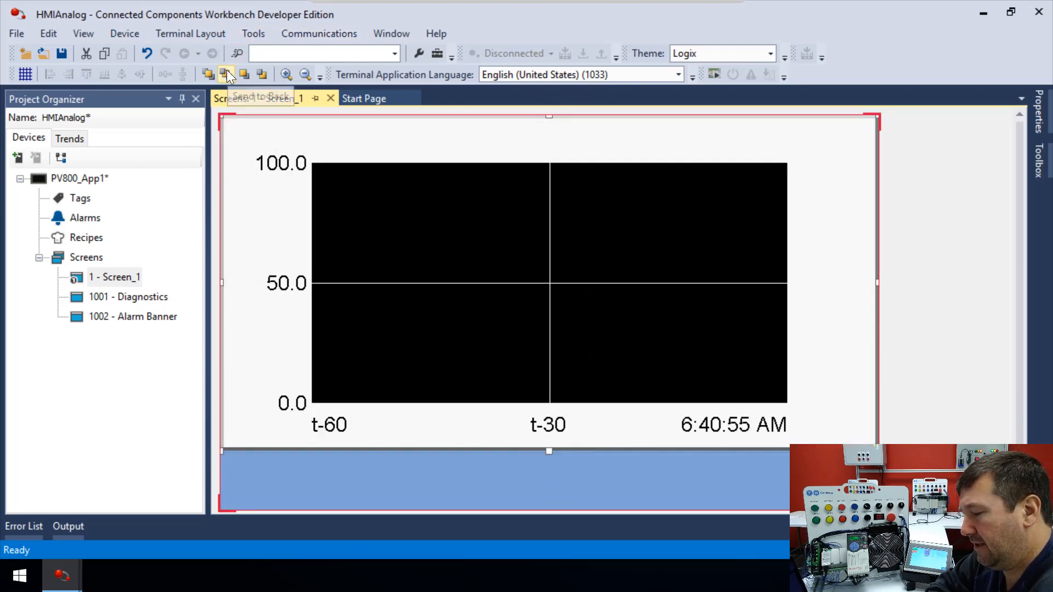
click(227, 75)
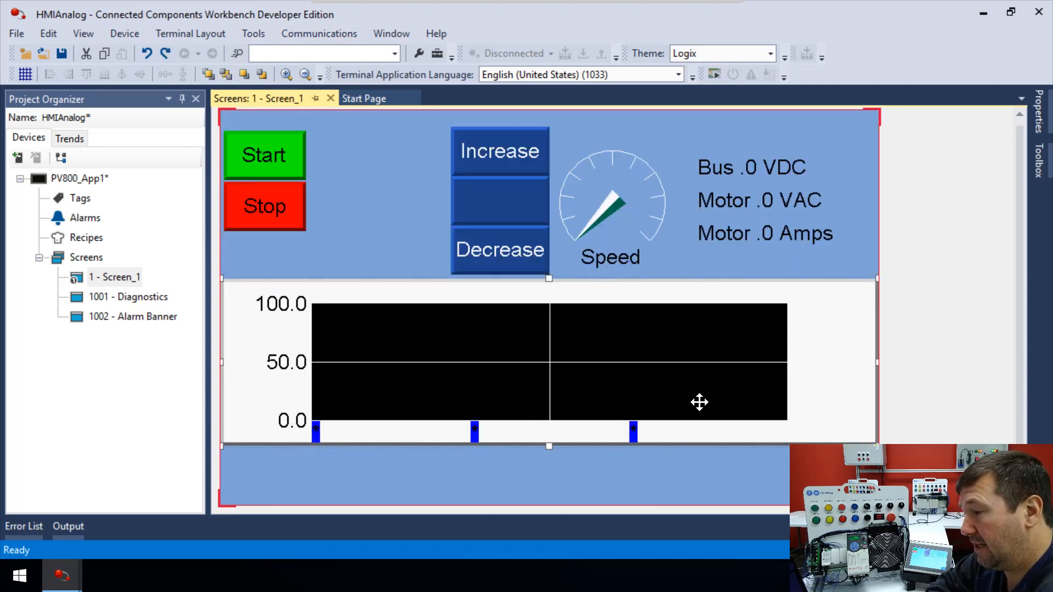
mouse_move(797, 338)
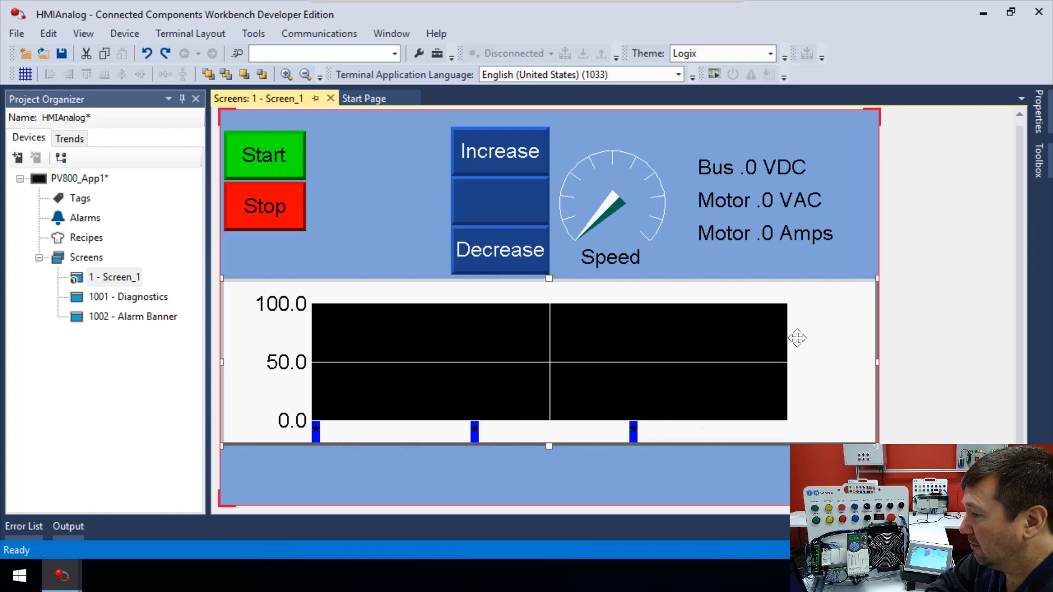
mouse_move(1033, 102)
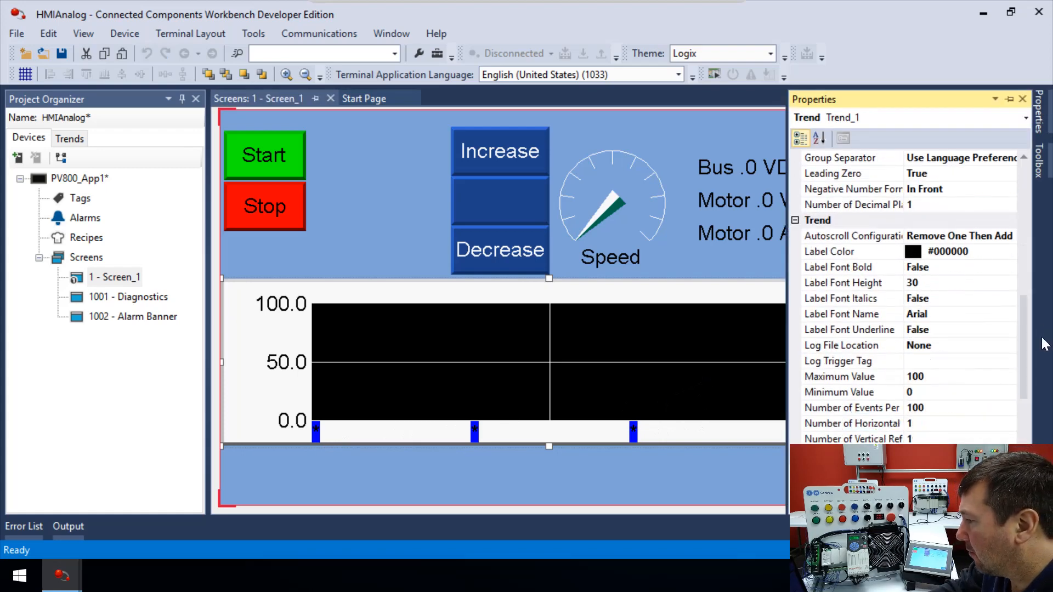
mouse_move(890, 281)
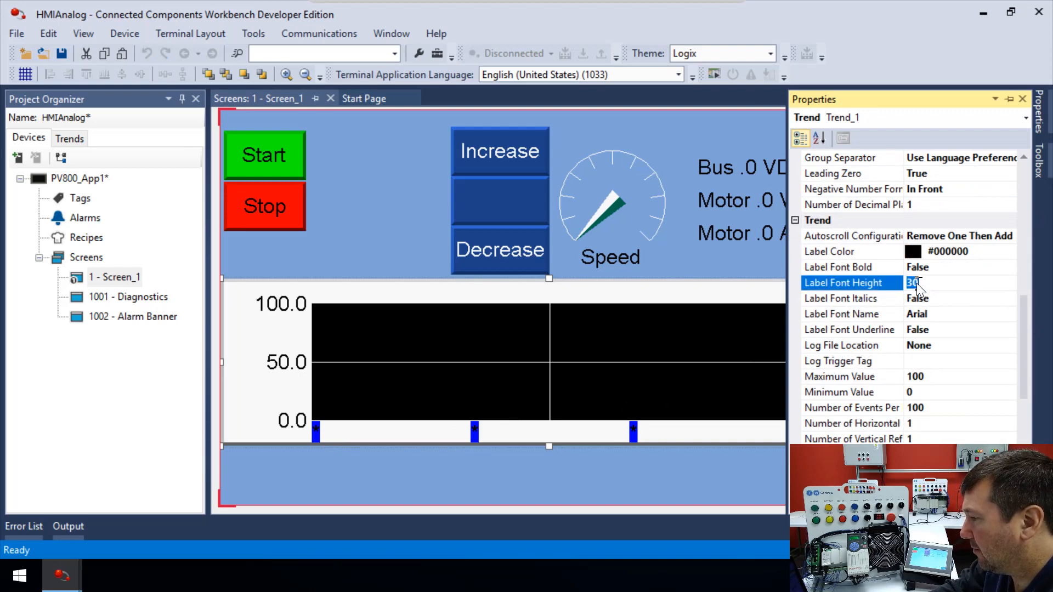
Set the trend's Label Font Height to 25 and open the first pen's Read Tag list.
text(25)
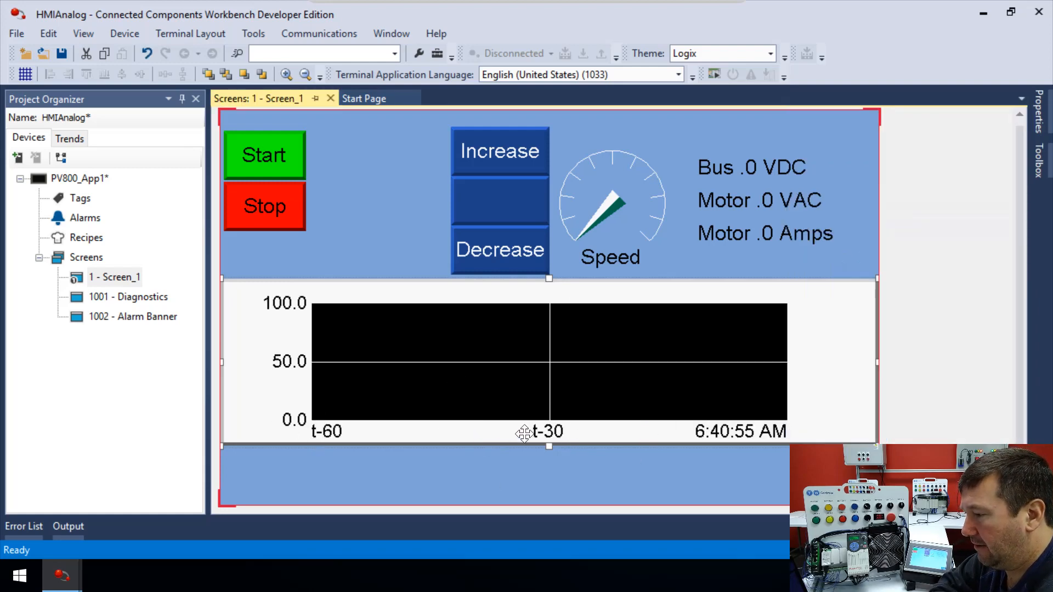
mouse_move(309, 372)
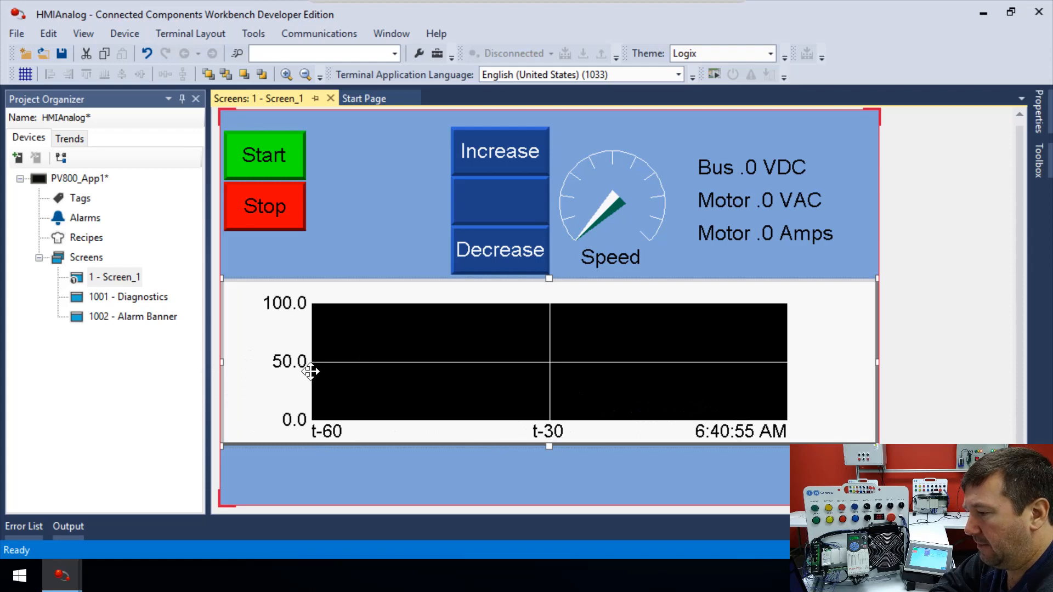
mouse_move(614, 341)
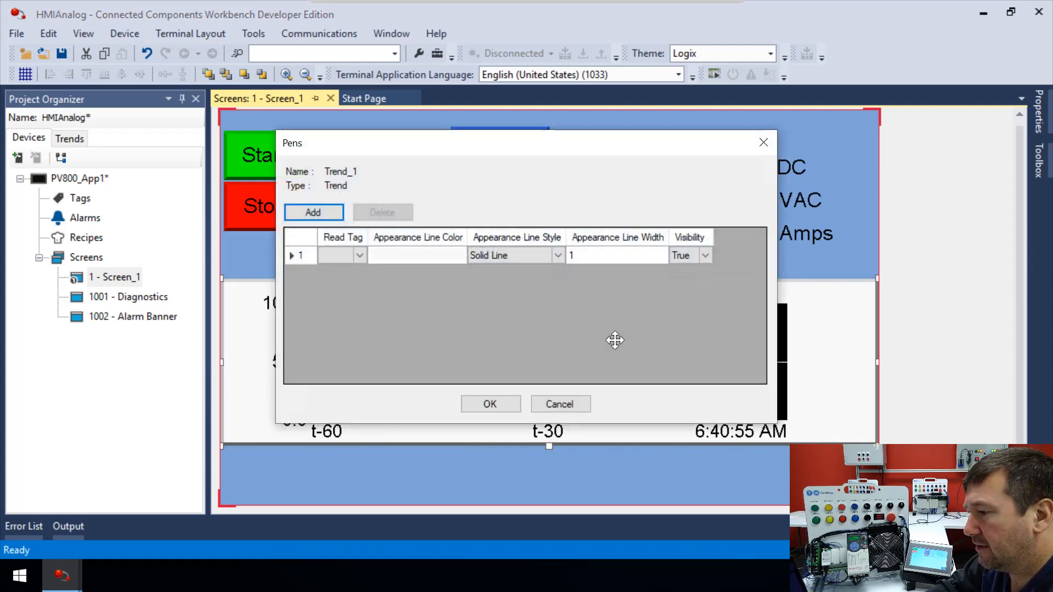
click(358, 255)
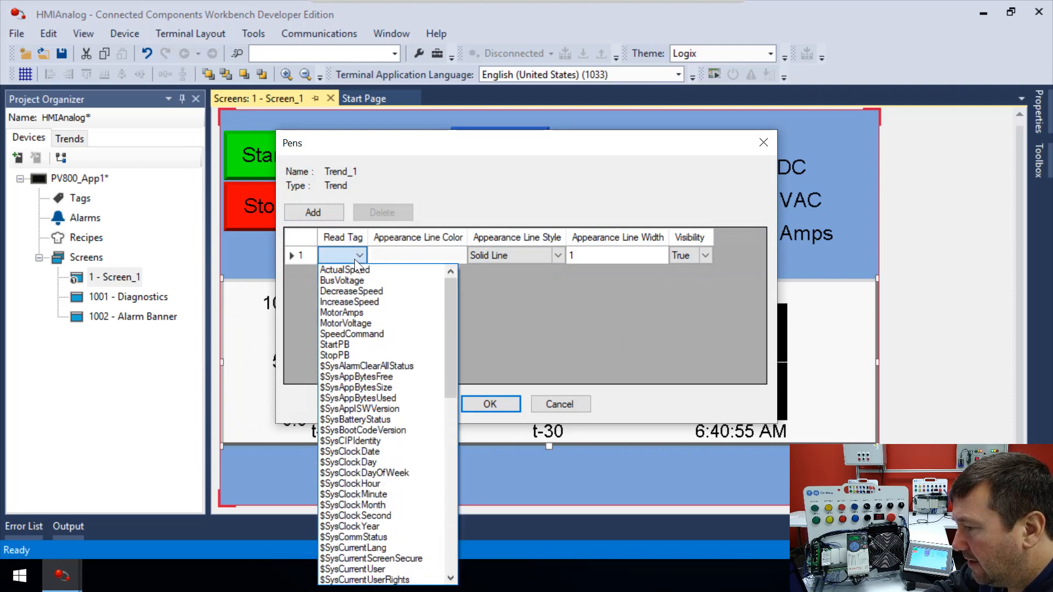